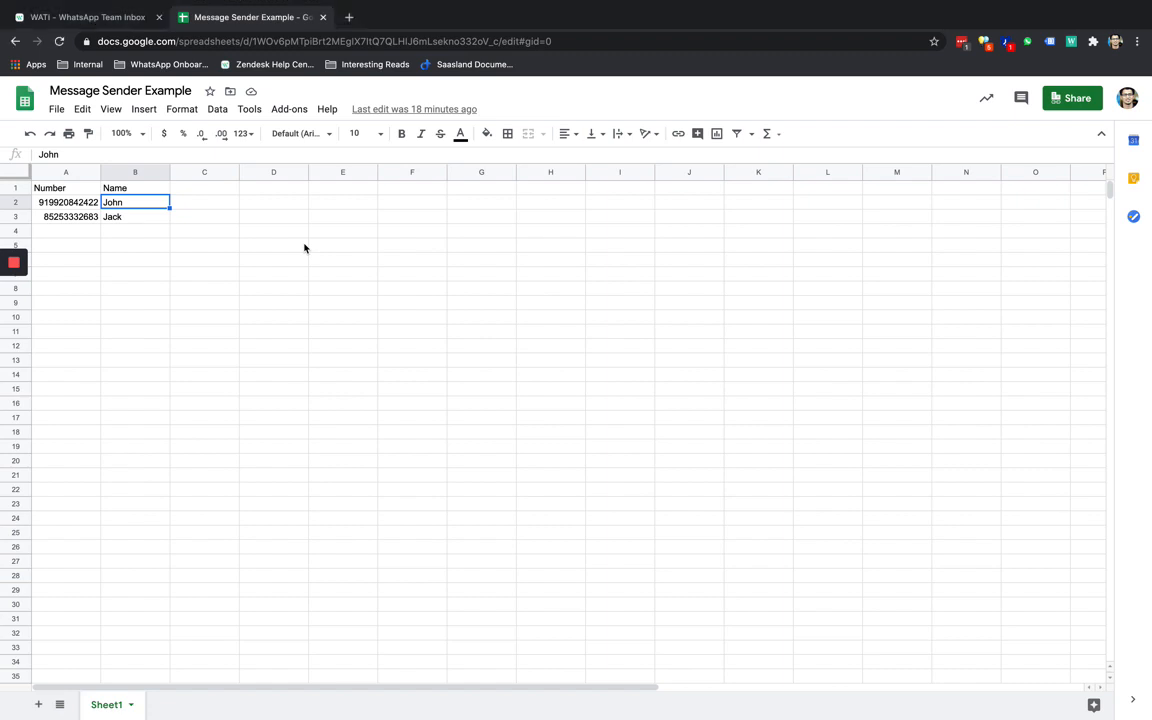
mouse_move(280, 124)
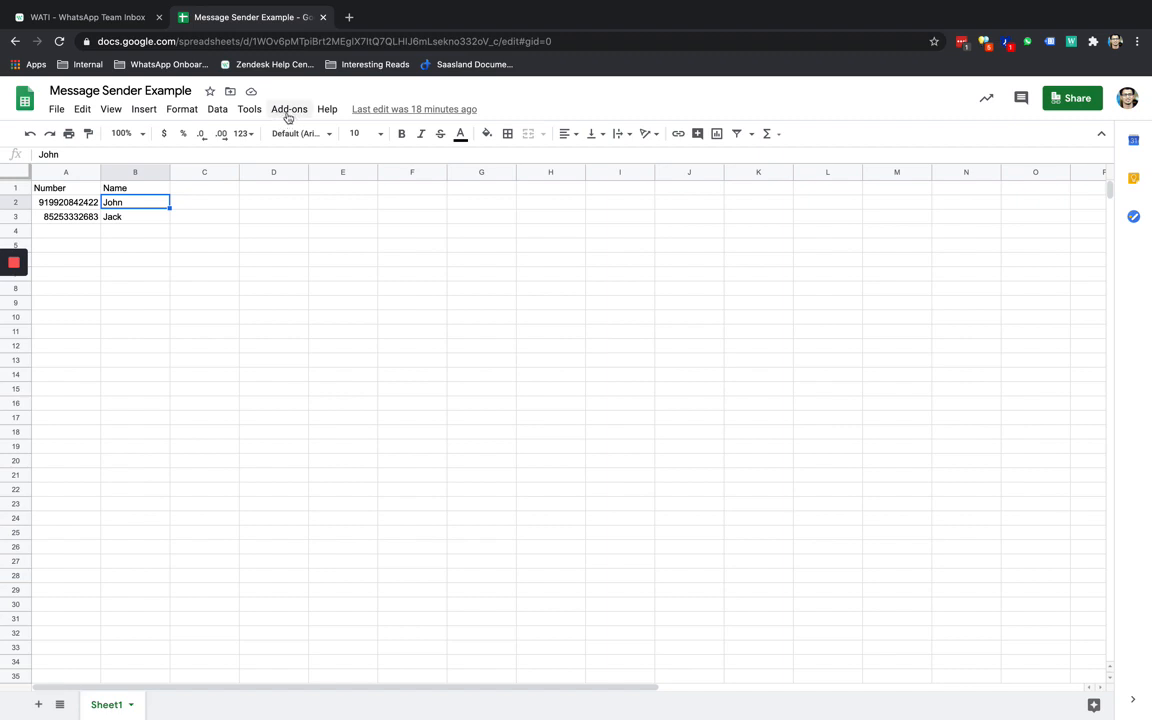
- Open the Add-ons menu to reach Get add-ons from the contacts sheet
left_click(288, 108)
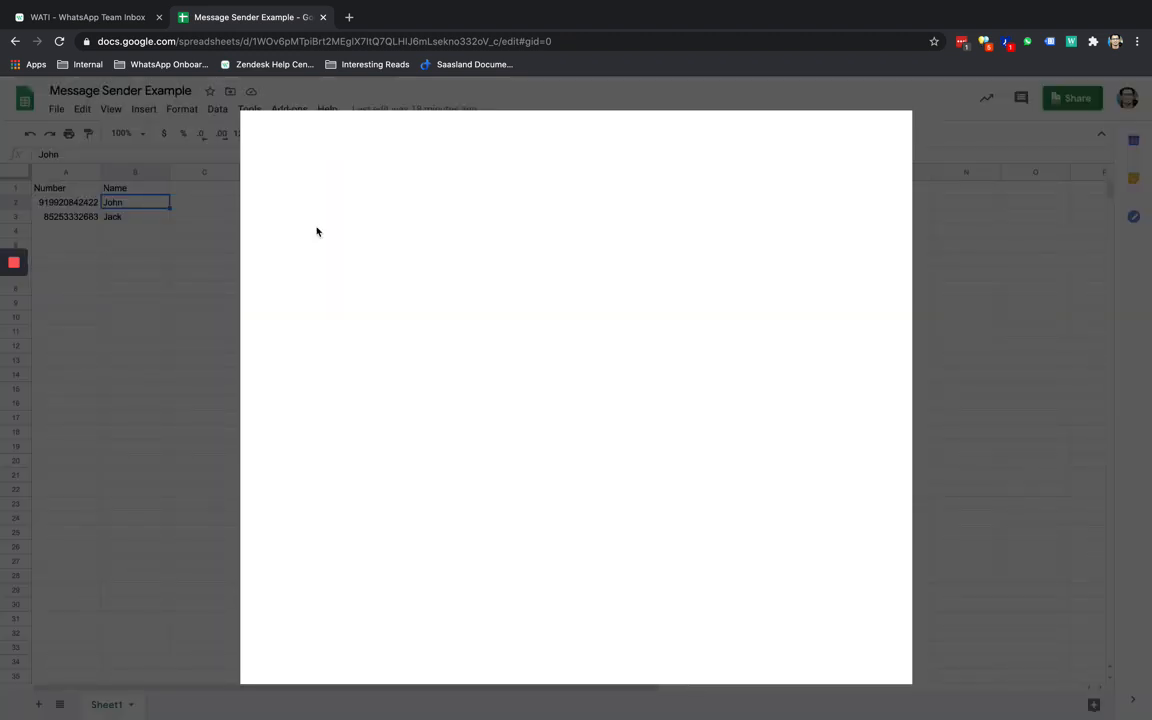
- Search the Marketplace for Message Sender for WhatsApp, open its listing and start the install
left_click(288, 108)
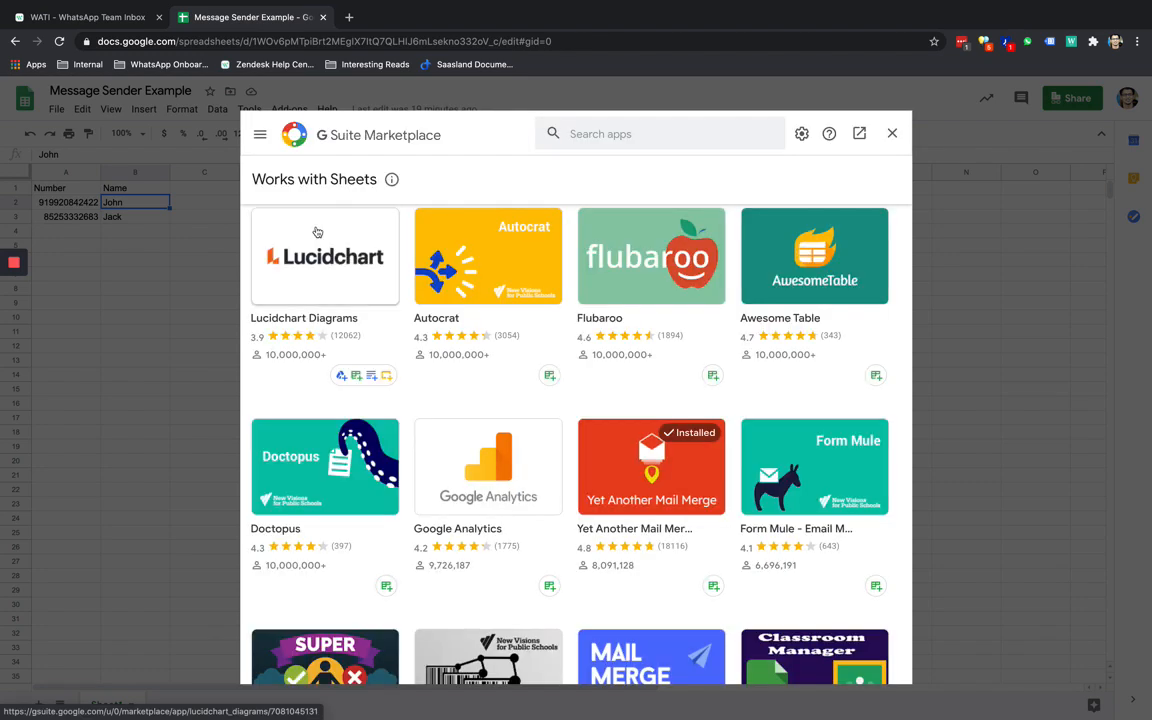
type("me")
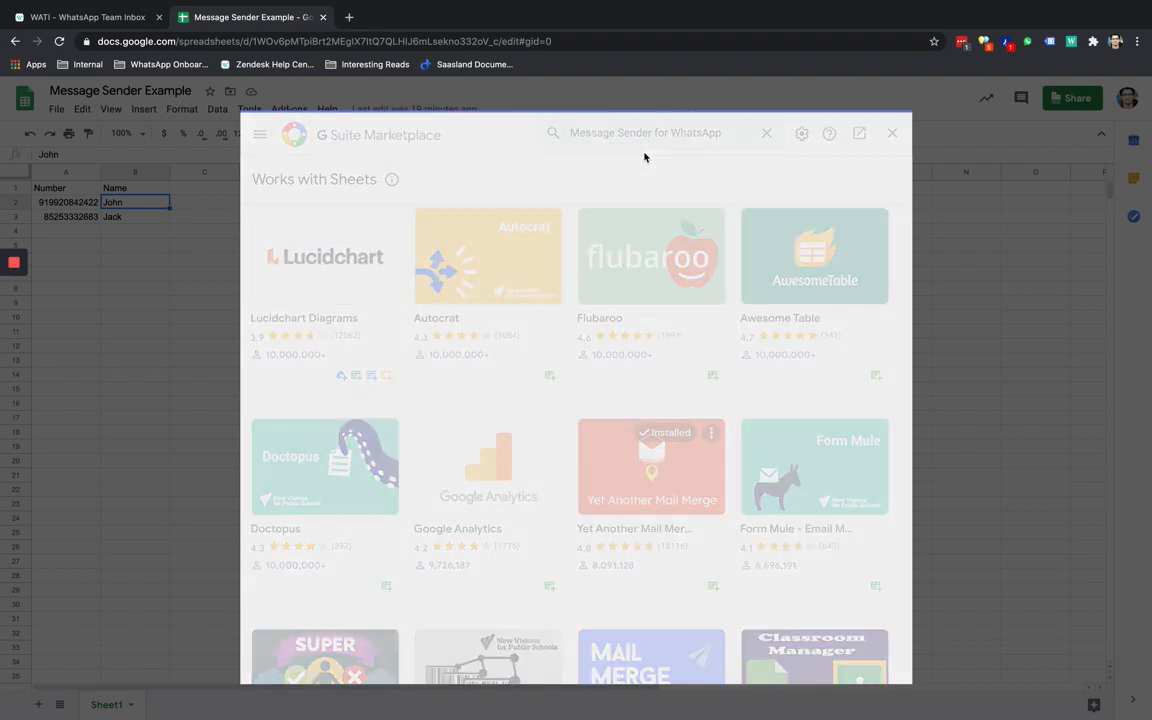
key("Return")
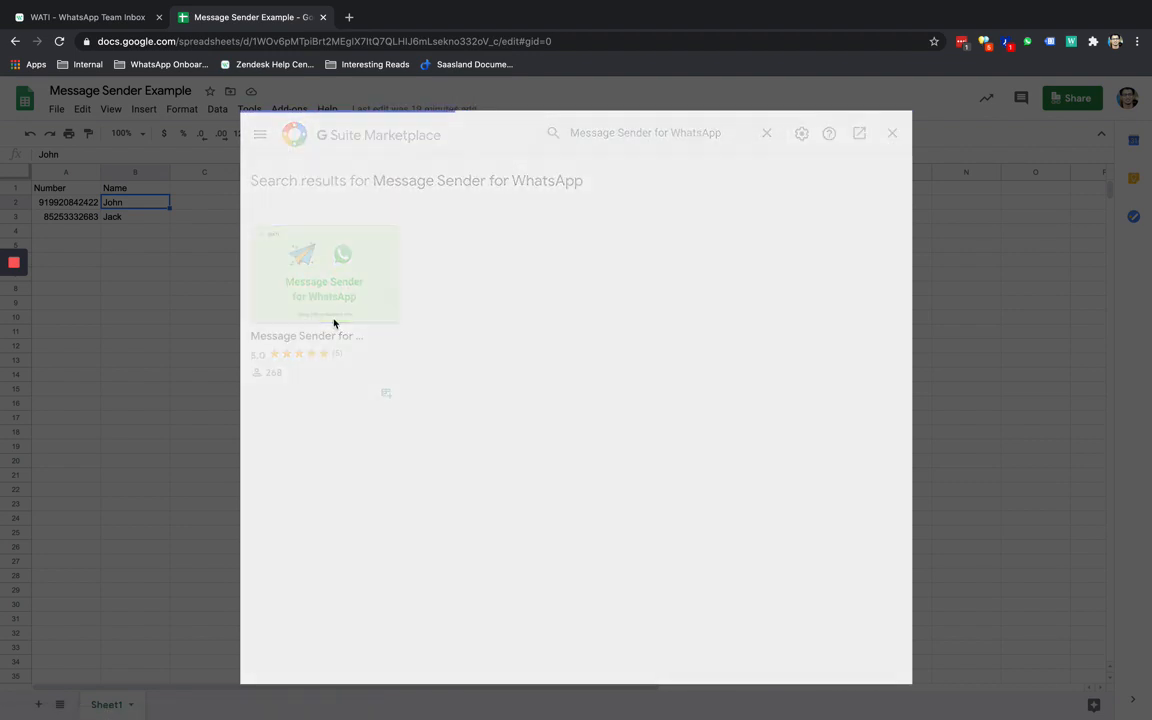
left_click(324, 276)
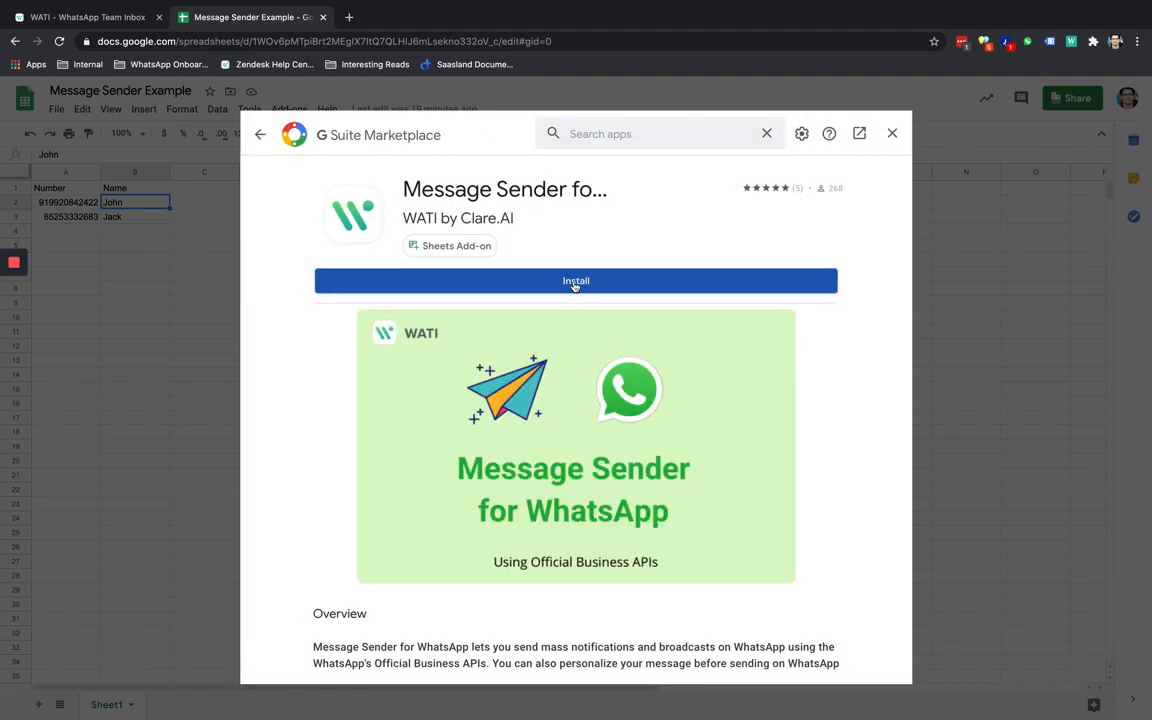
left_click(576, 280)
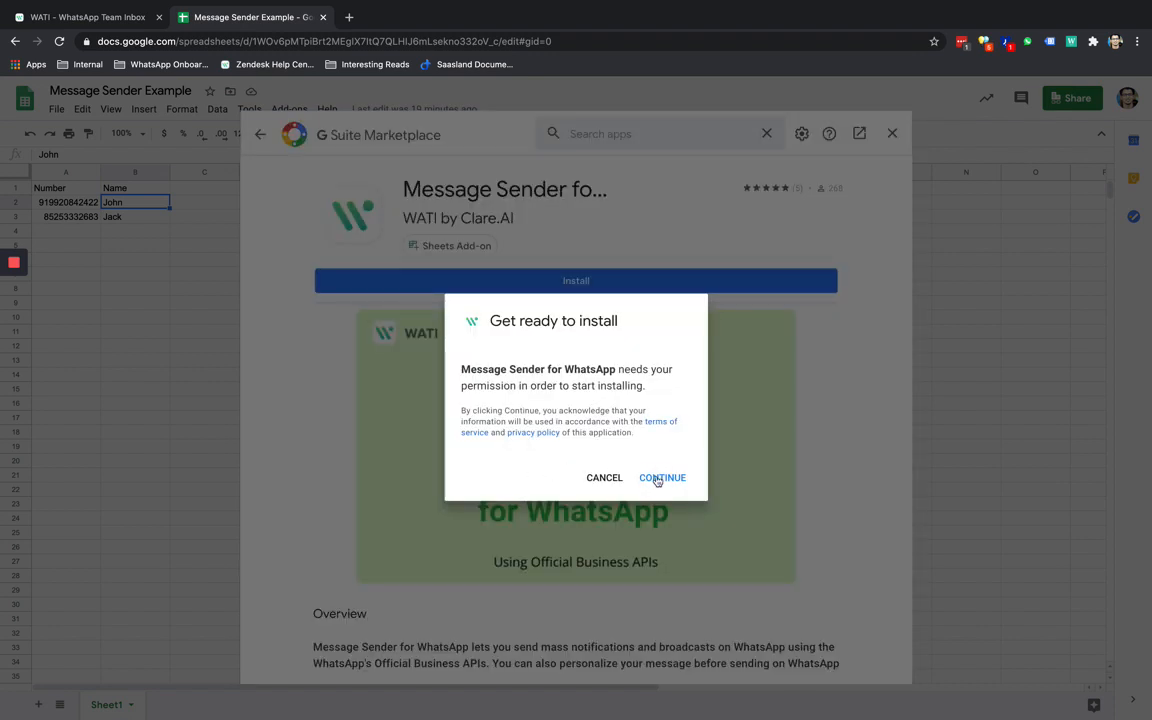
- Sign in with the clare.ai work account and allow the add-on's requested access
left_click(662, 476)
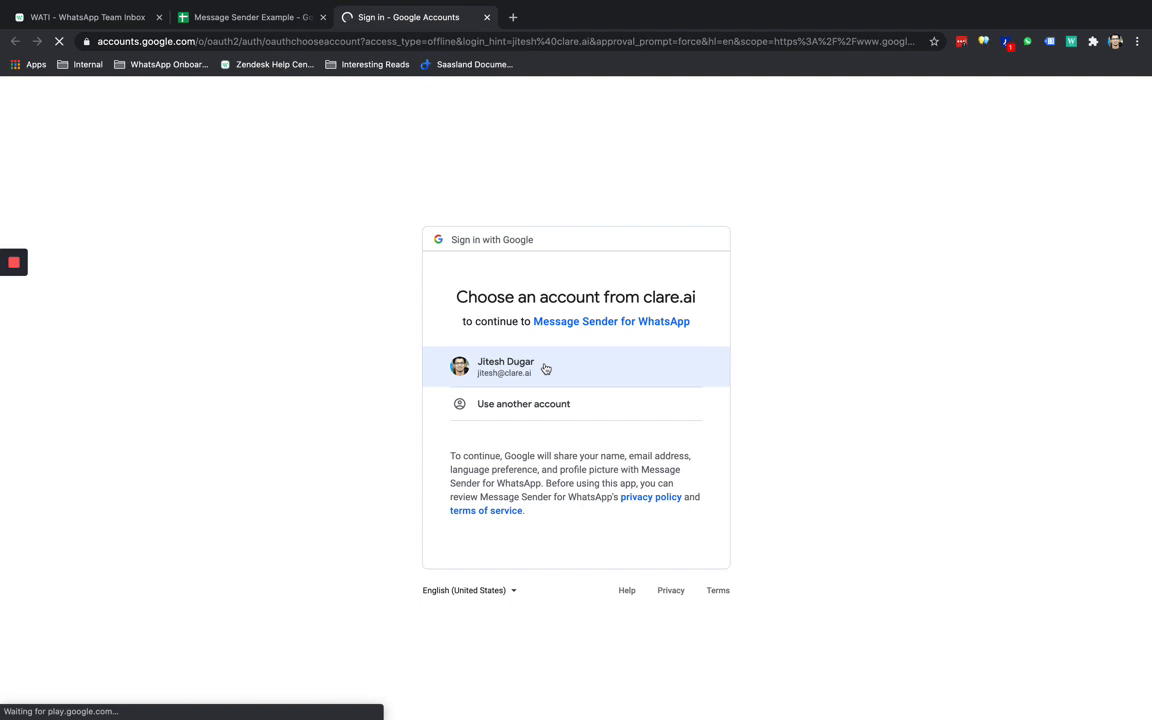
left_click(576, 366)
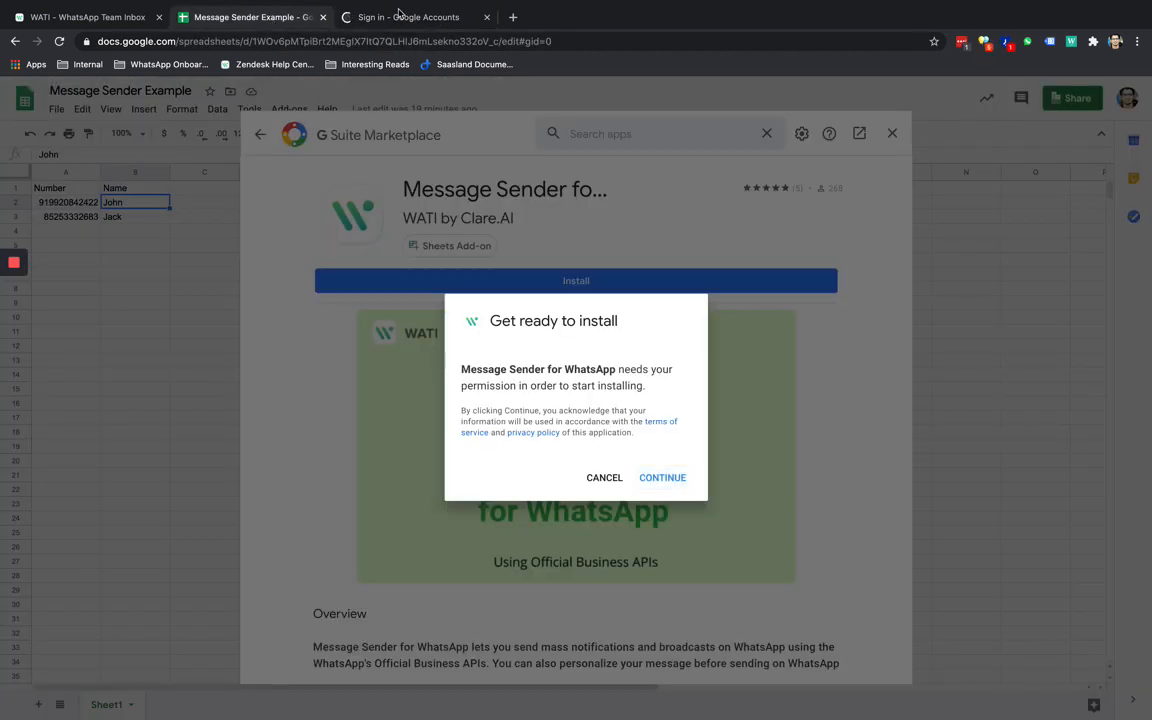
left_click(662, 476)
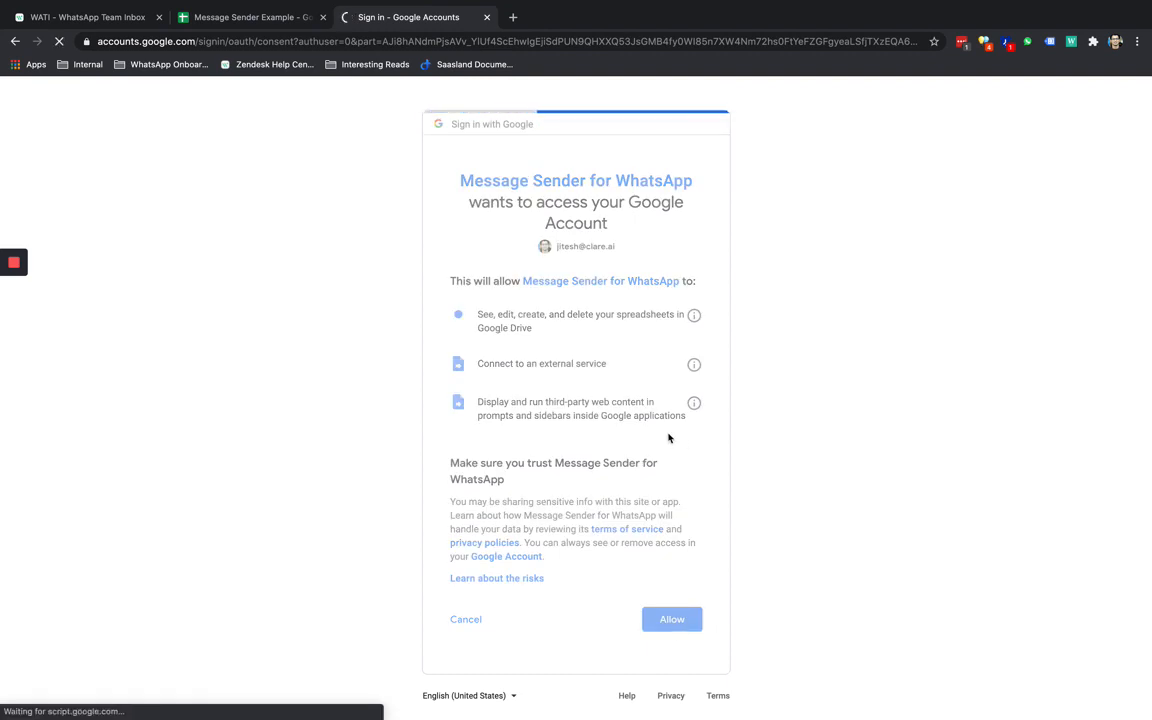
left_click(672, 618)
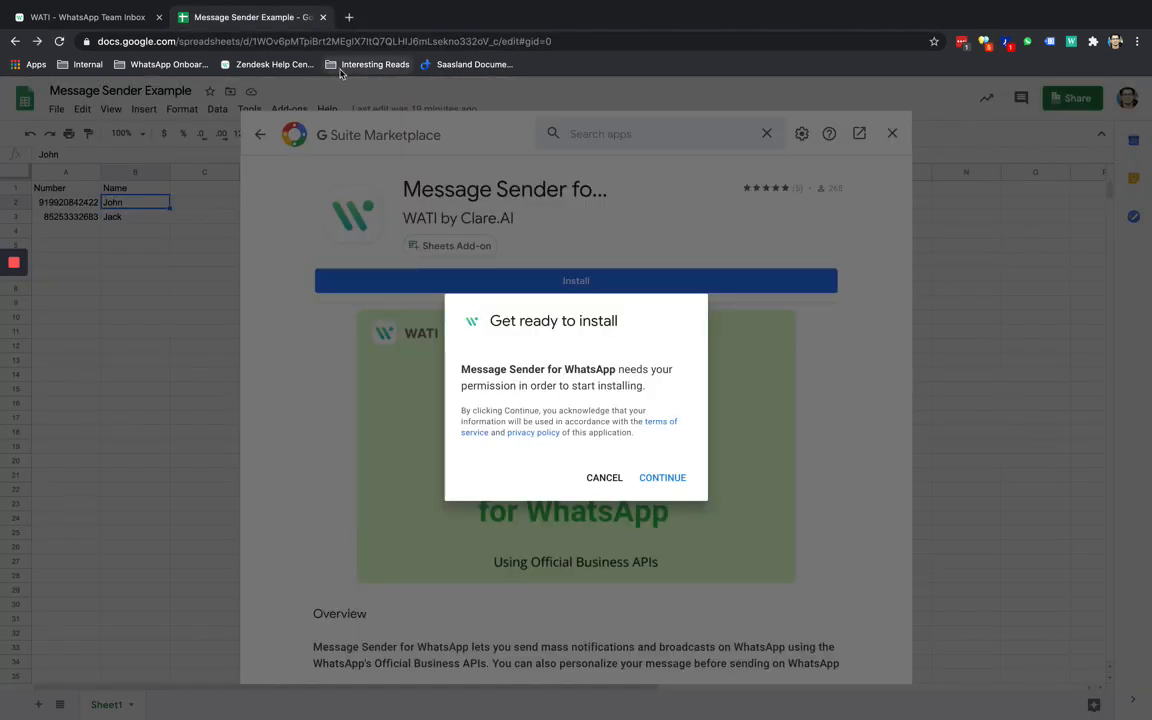
left_click(662, 476)
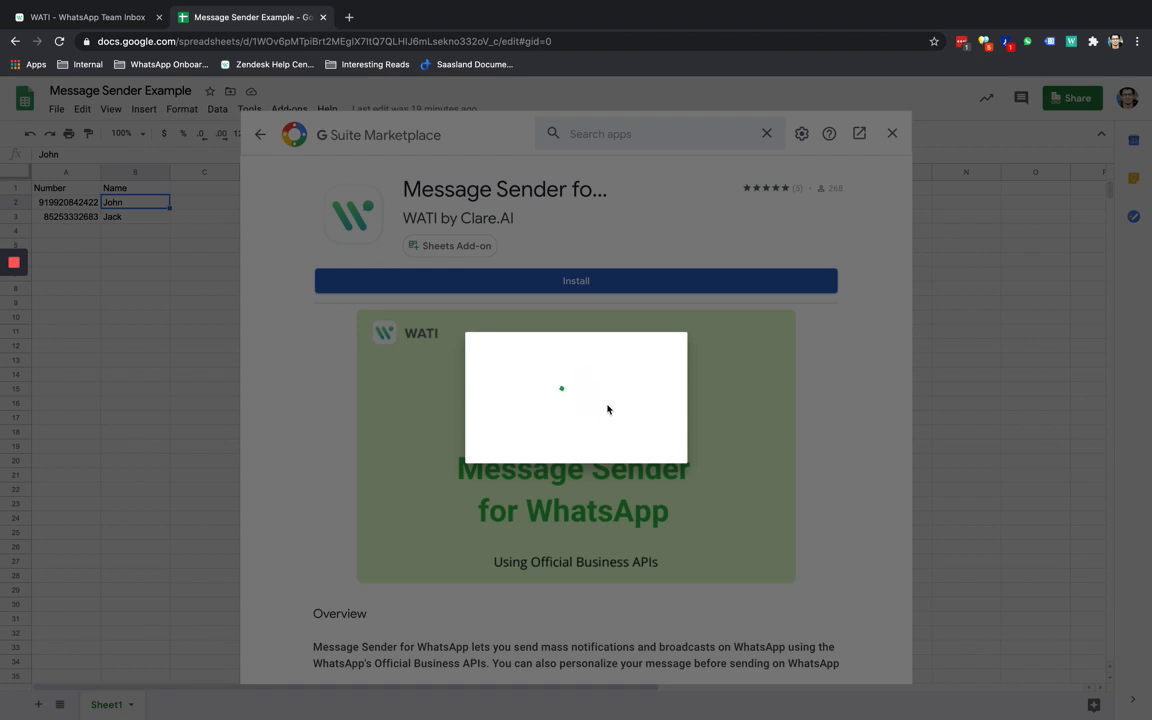
- Dismiss the install-complete notice and launch the add-on's WhatsApp Schedule dialog
left_click(576, 280)
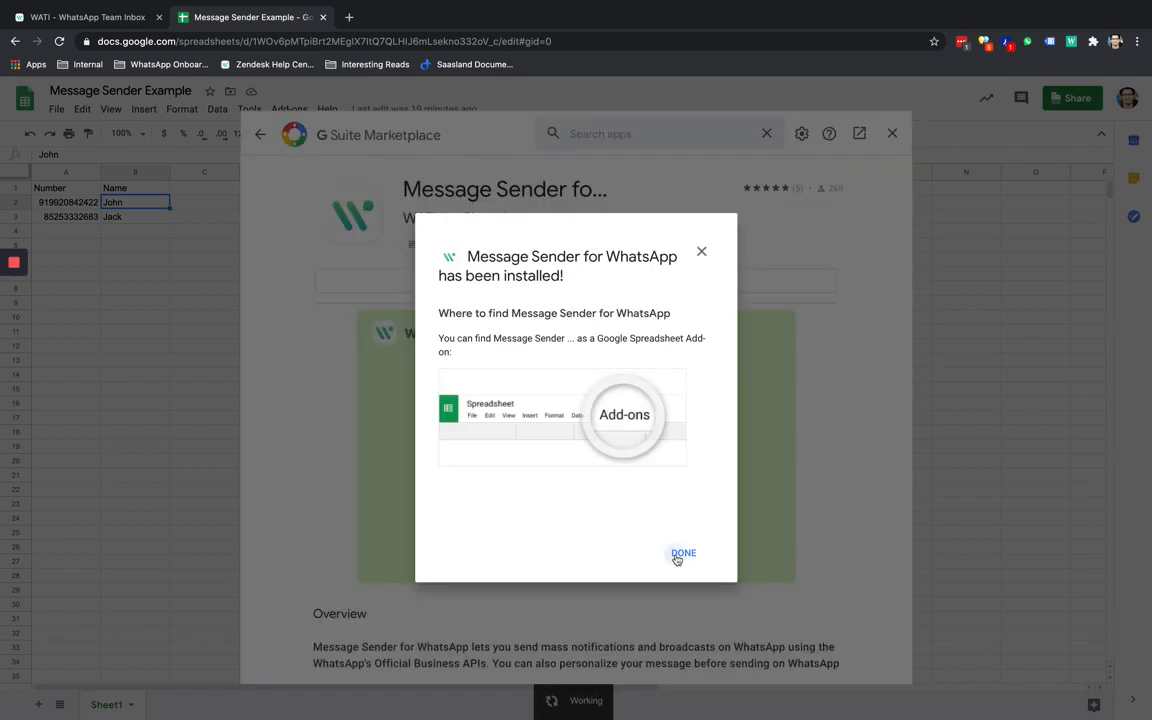
left_click(684, 552)
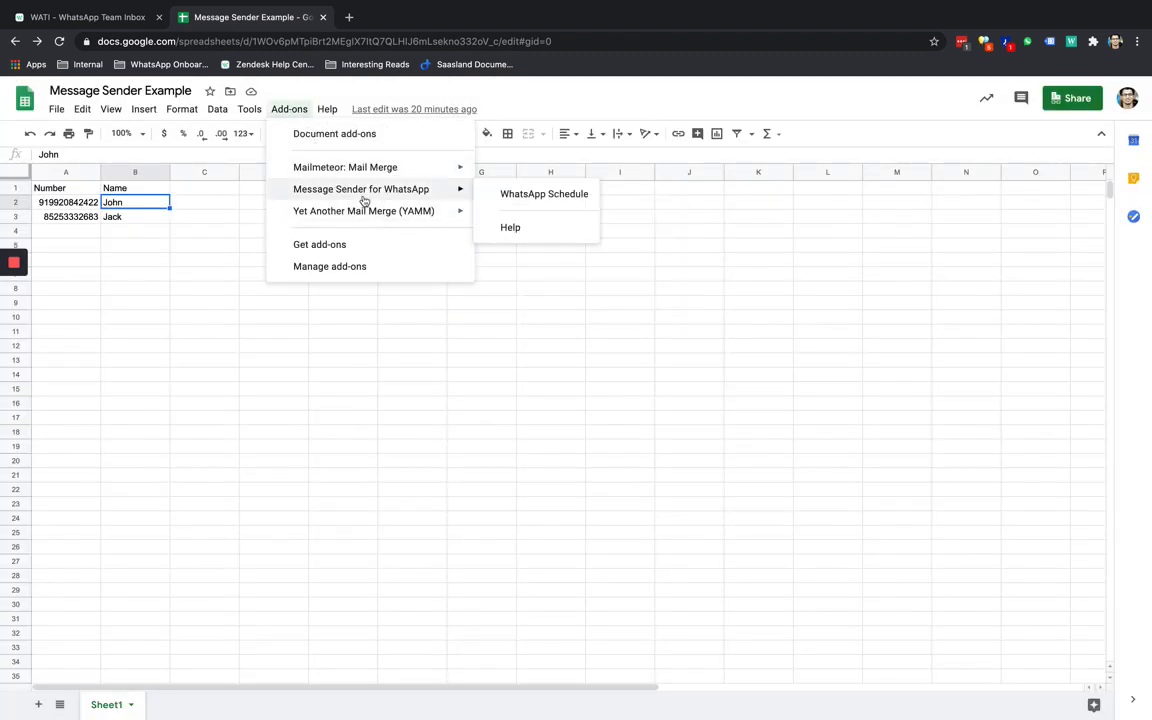
left_click(544, 192)
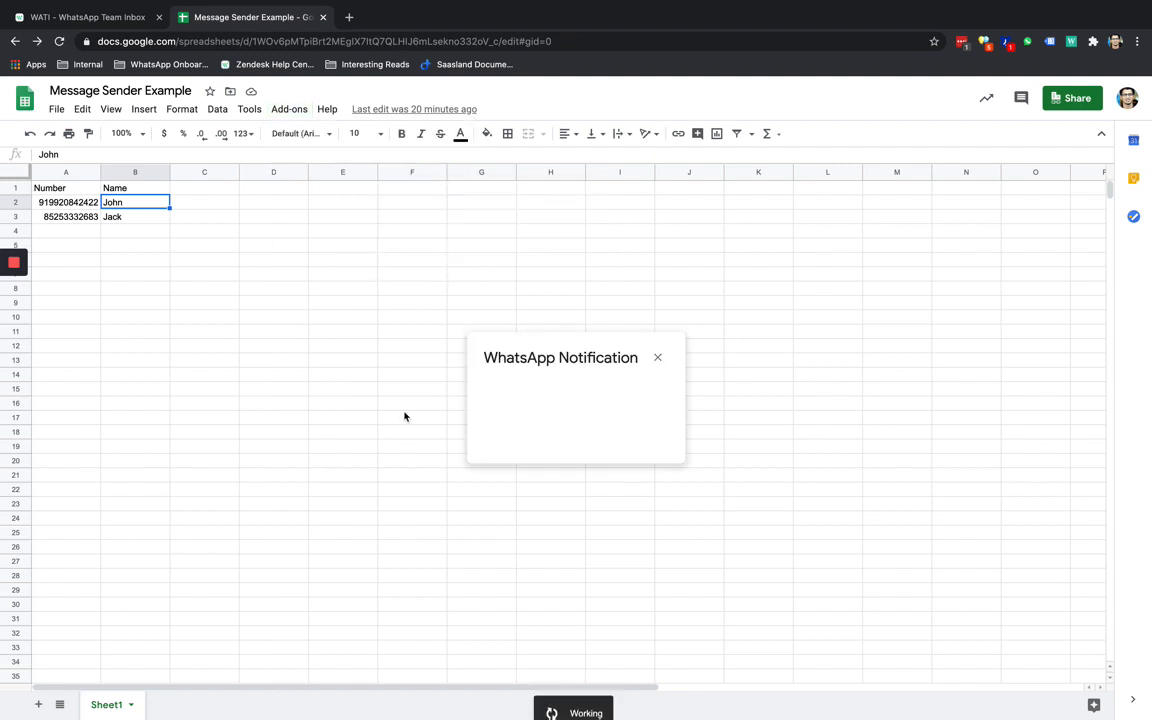
mouse_move(450, 412)
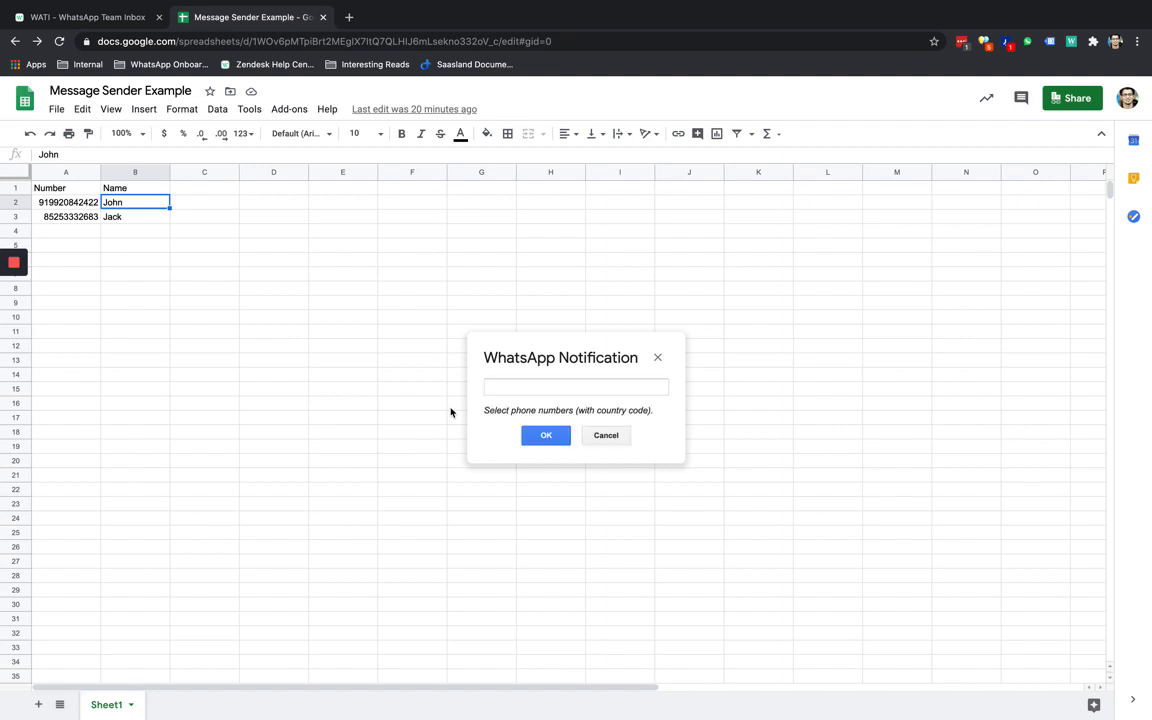
- Confirm the A2:A3 phone number range and go to the EndPoint and APIKey settings
type("B2")
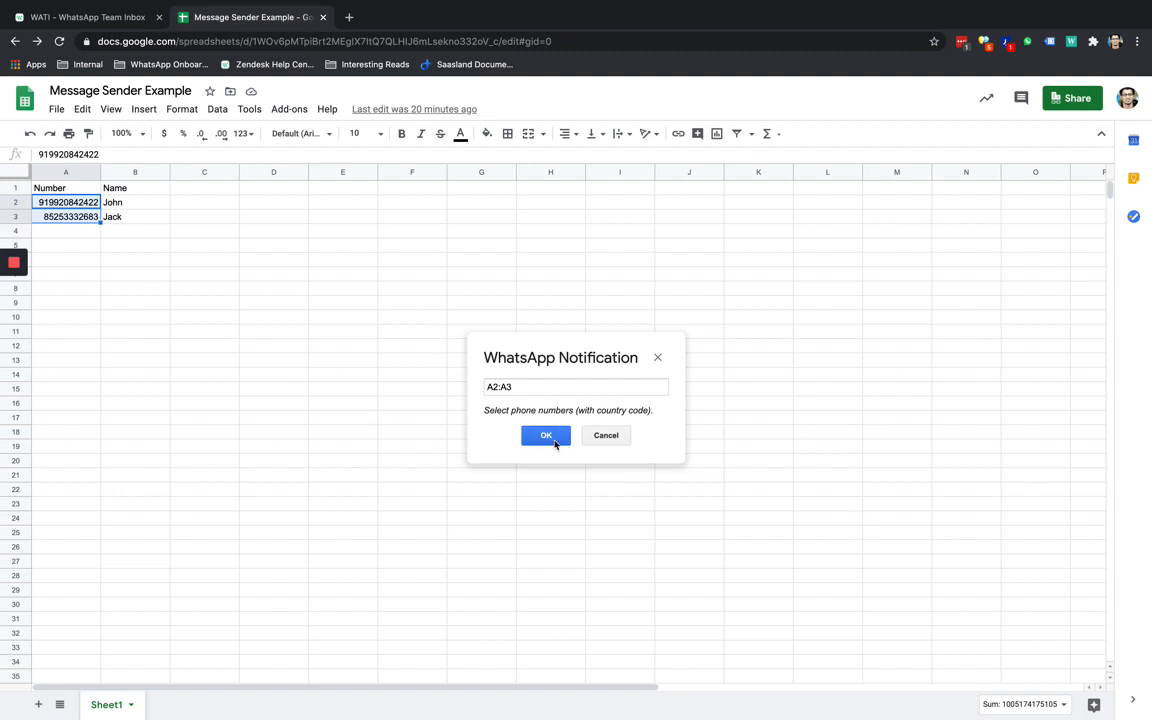
left_click(544, 436)
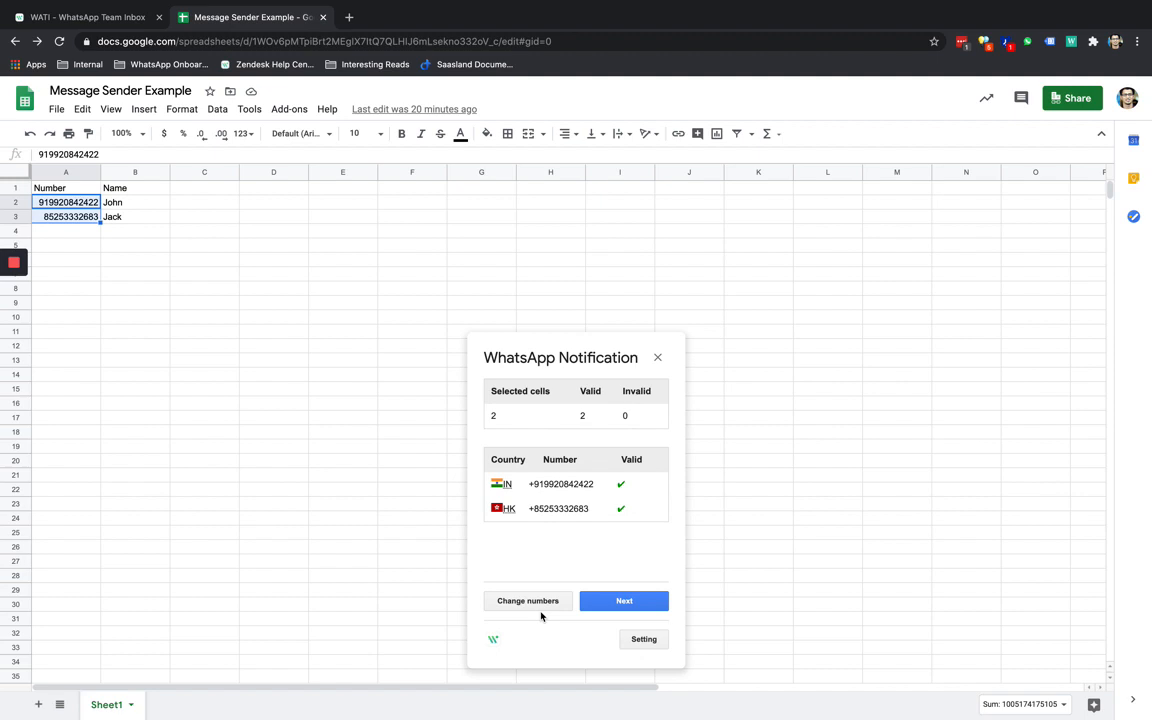
left_click(644, 640)
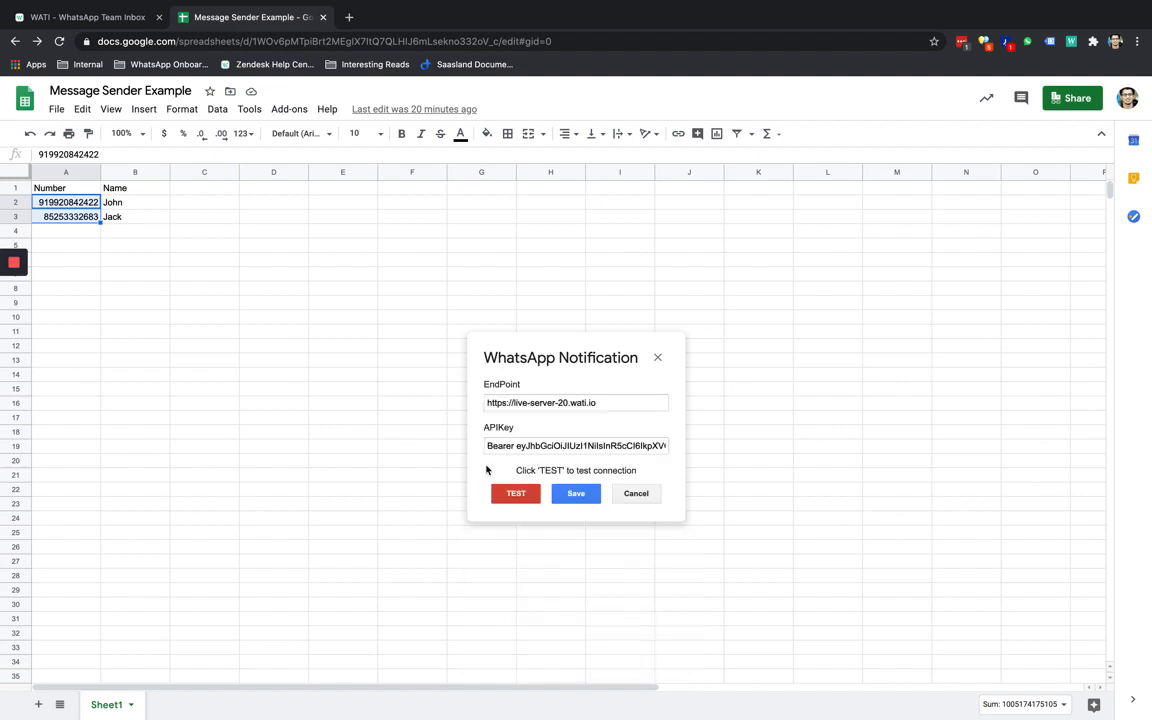
mouse_move(100, 16)
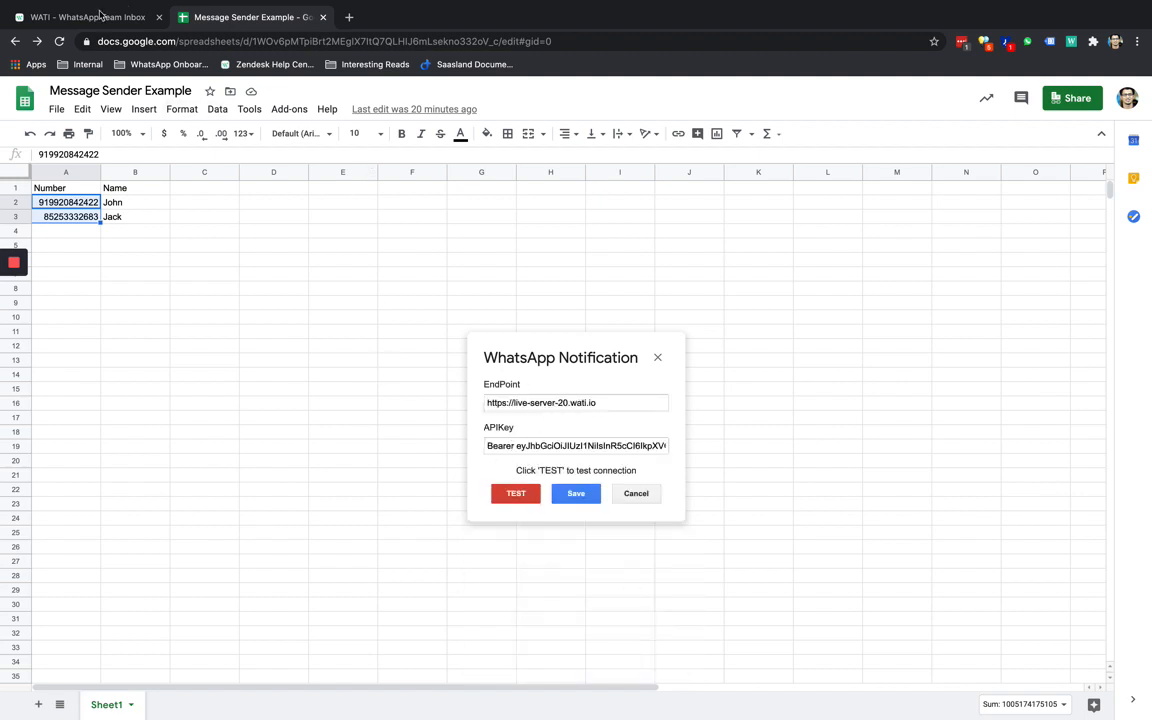
- Copy the API endpoint address and access token from WATI's API Docs page
left_click(84, 16)
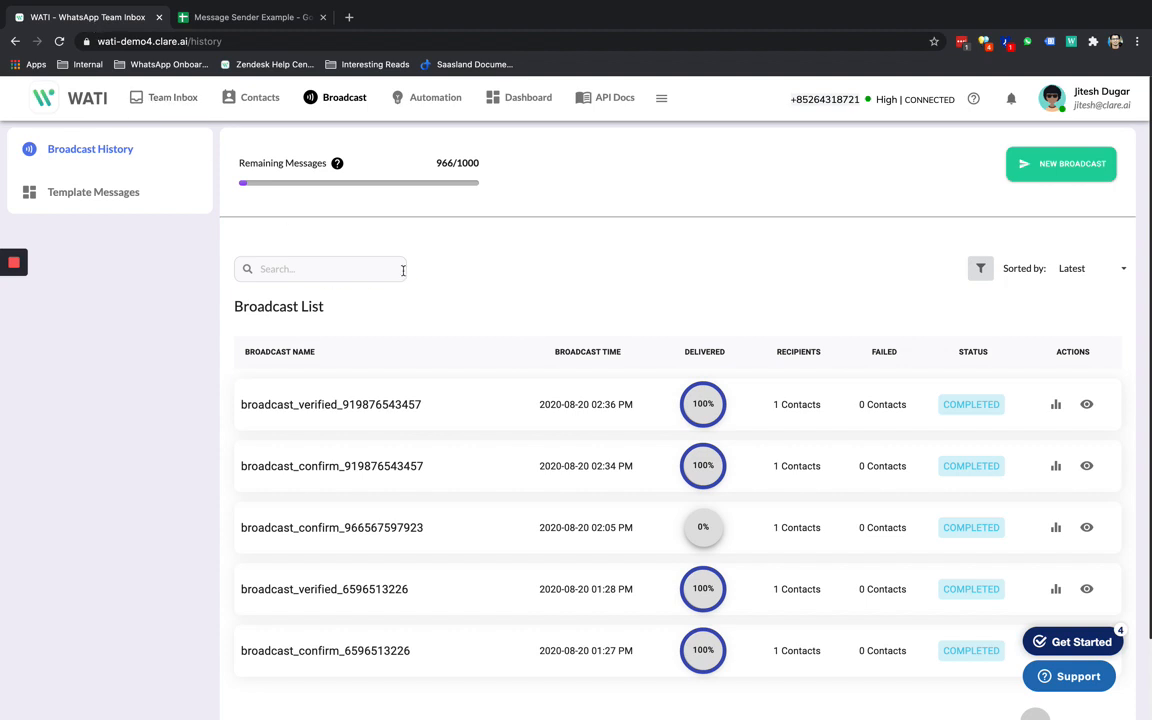
left_click(614, 96)
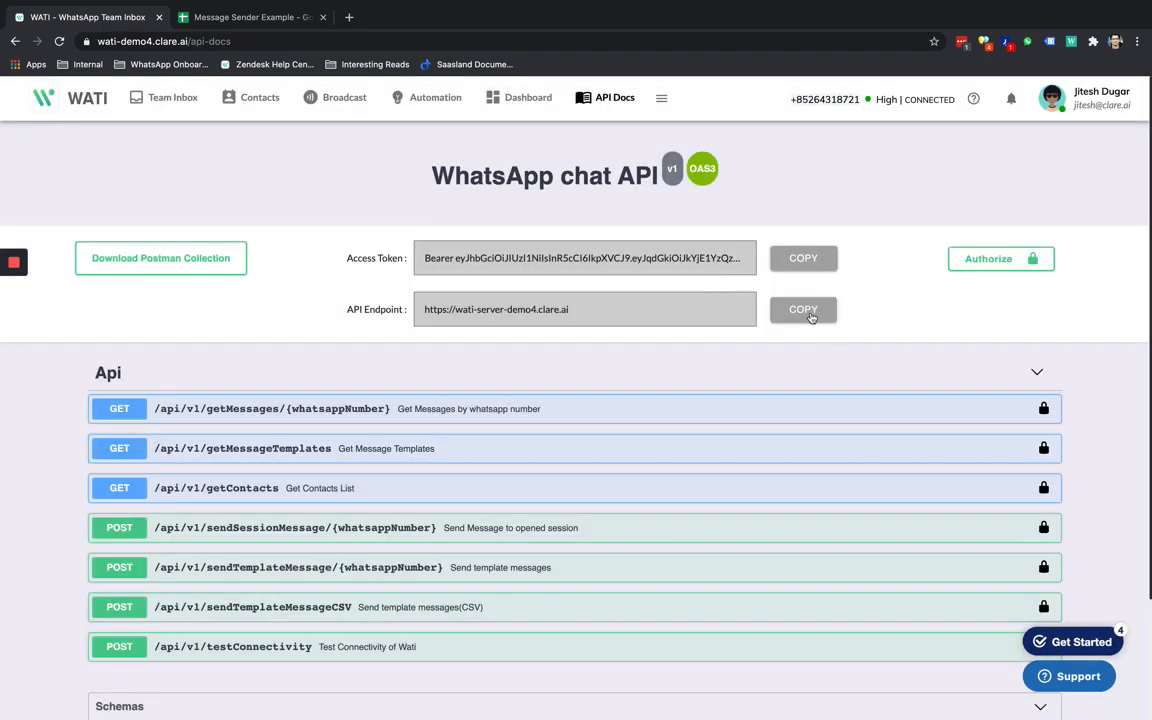
left_click(250, 16)
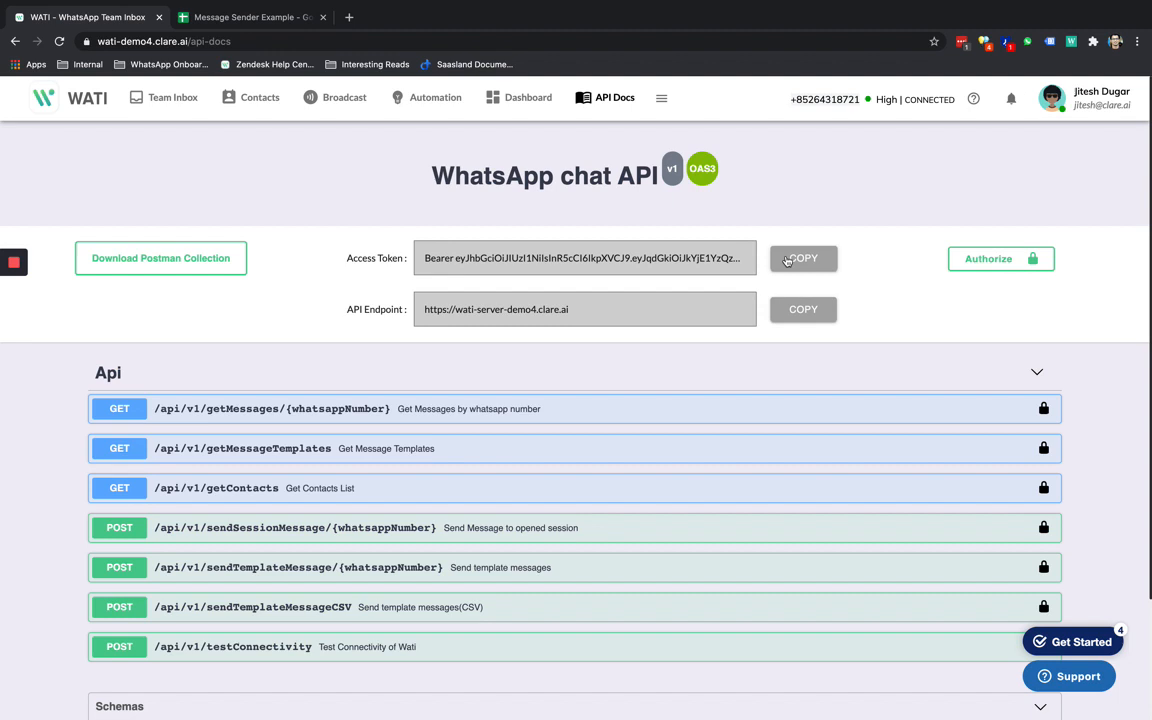
left_click(250, 16)
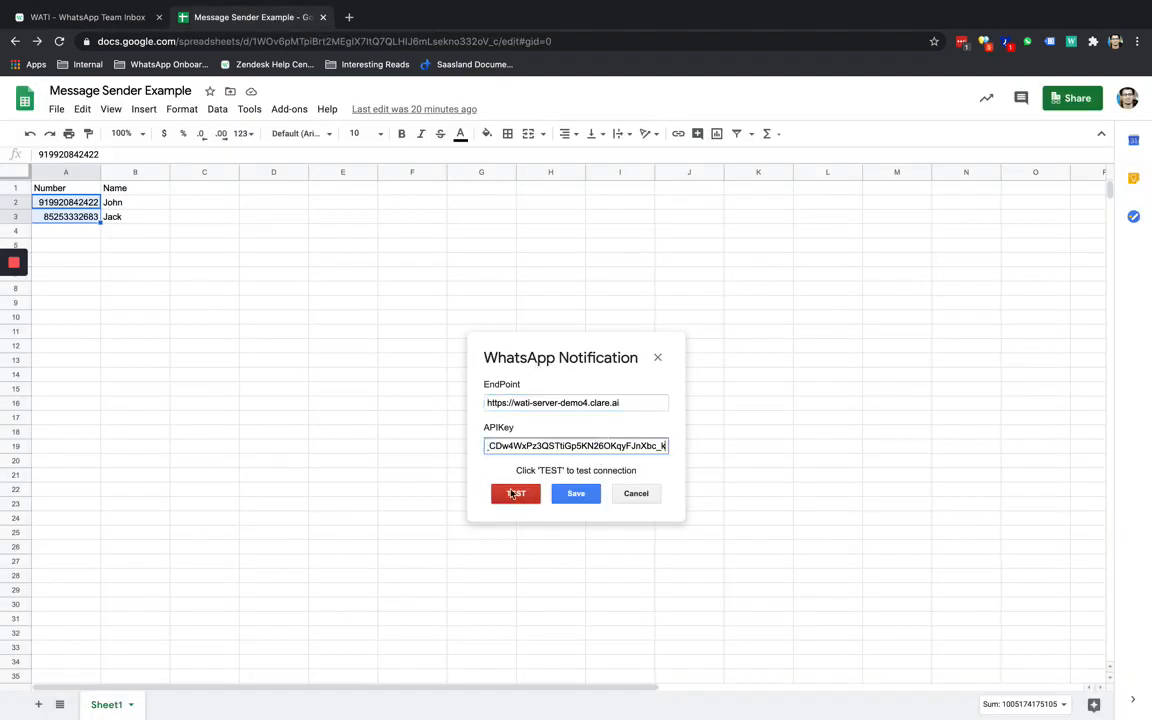
- Test the connection to the WATI demo server and save the settings
left_click(516, 492)
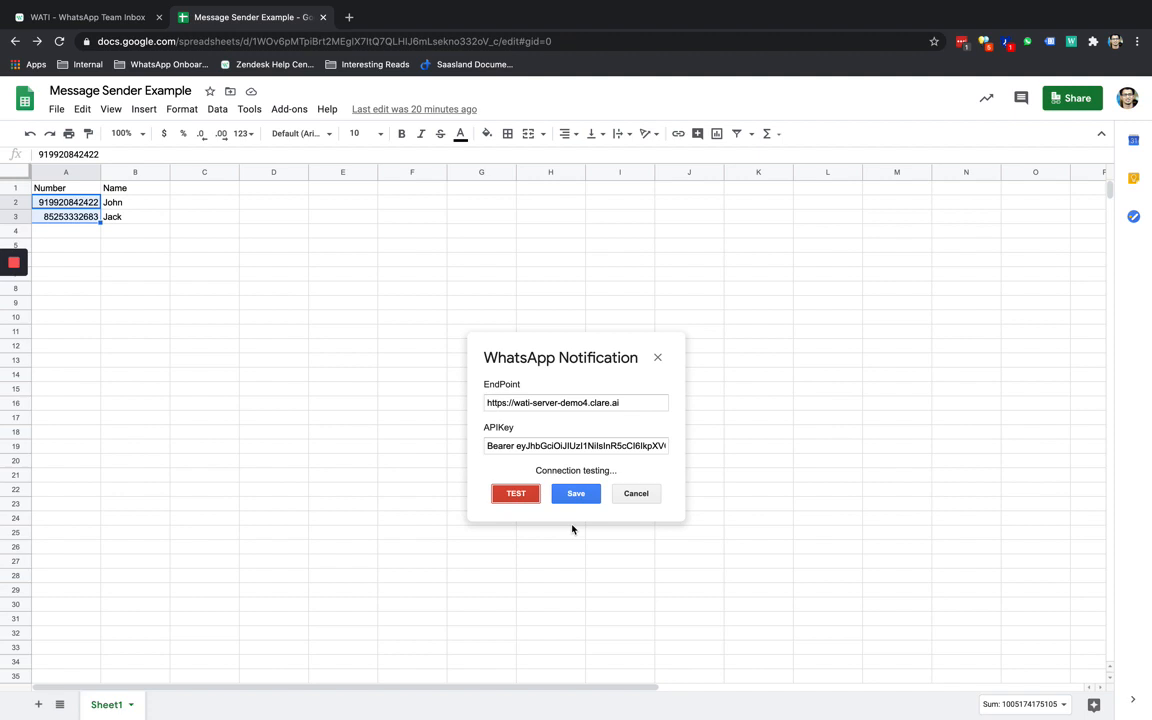
left_click(516, 492)
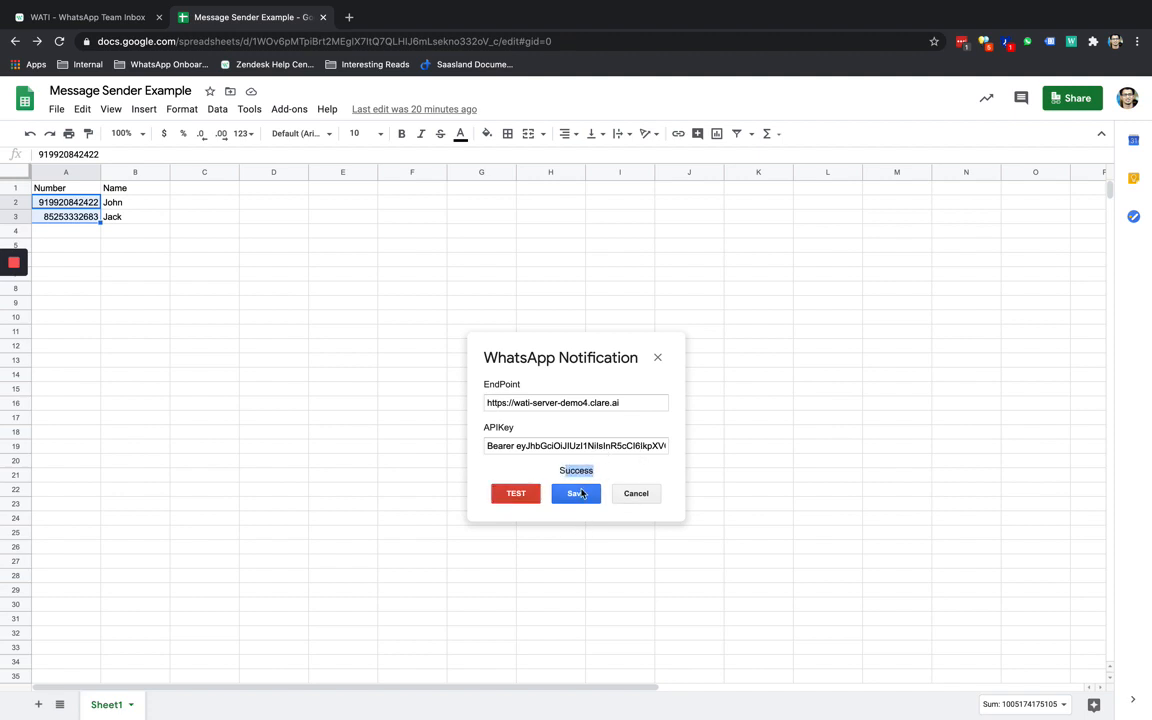
left_click(576, 492)
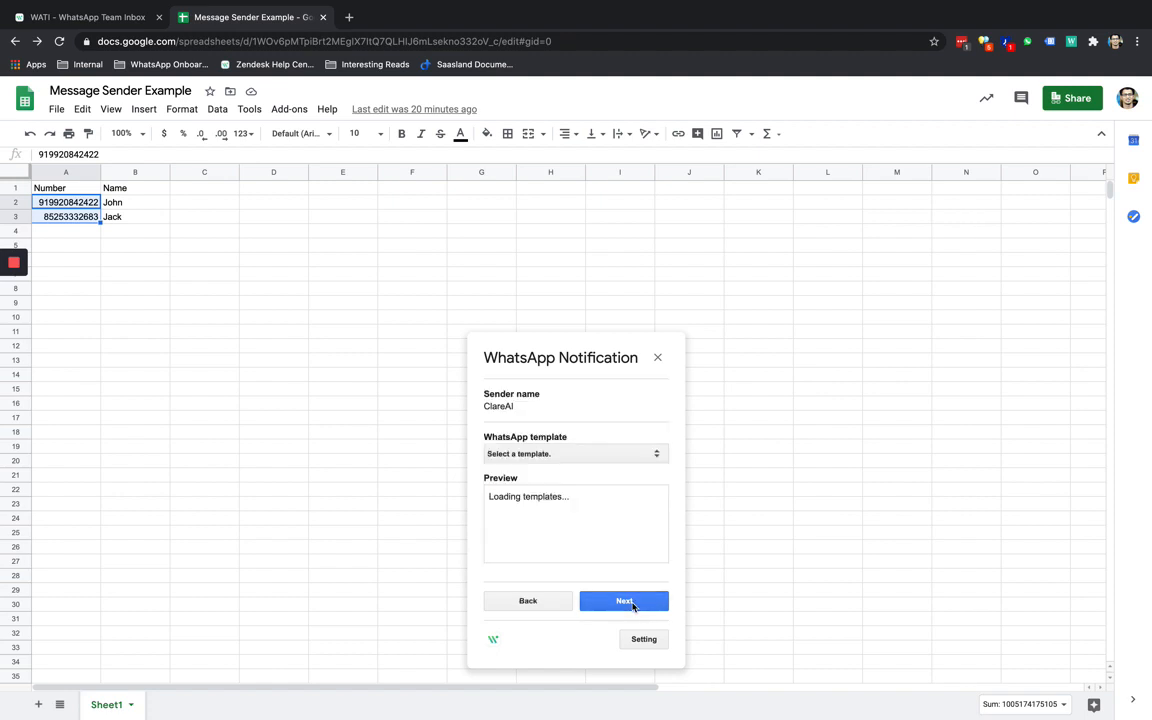
- Choose the order_confirmation_v5 template with names from B2:B3 and preview both messages
left_click(576, 452)
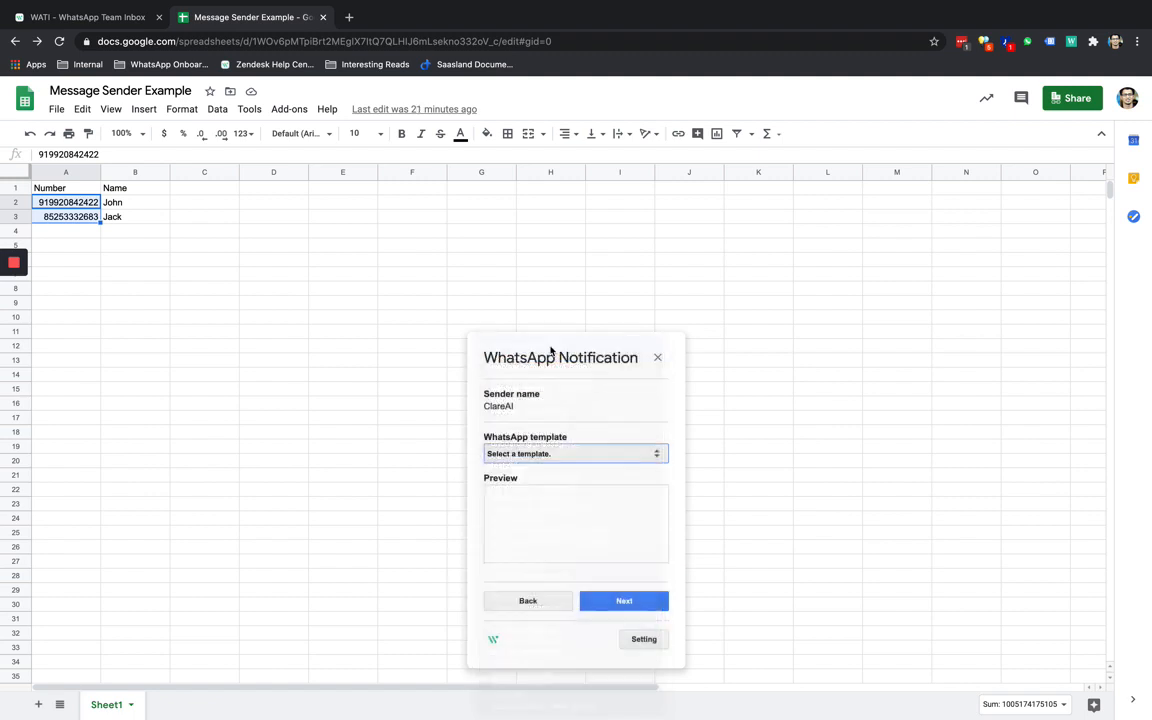
left_click(574, 452)
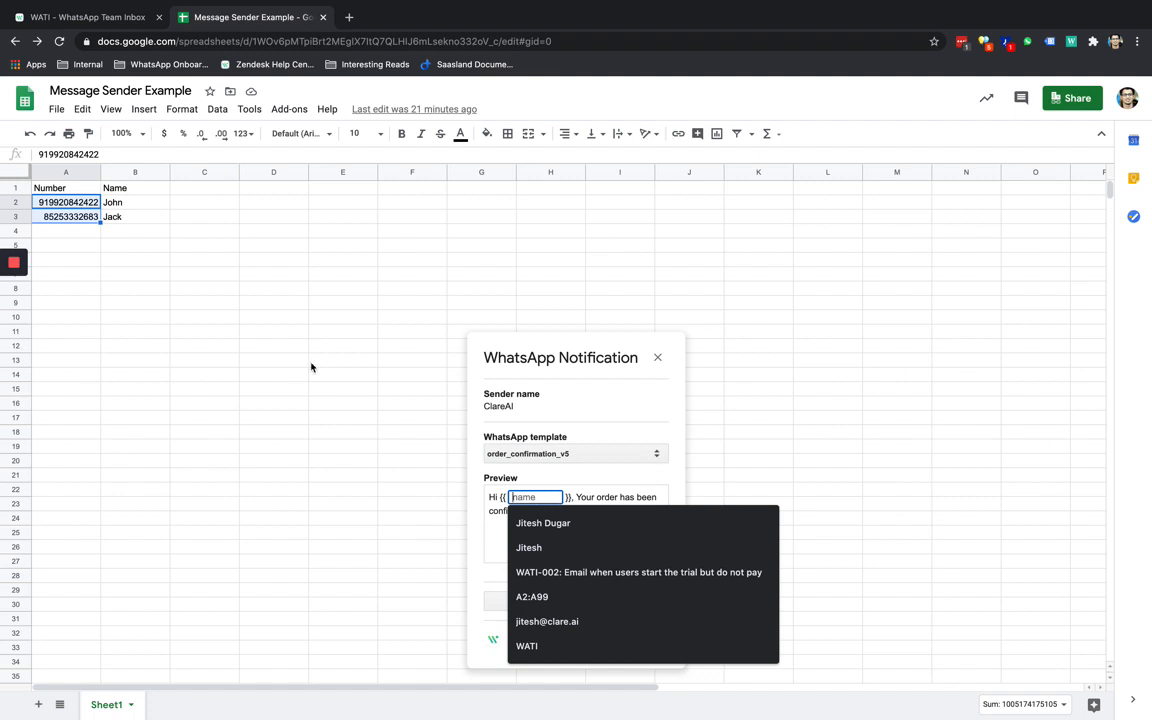
mouse_move(128, 202)
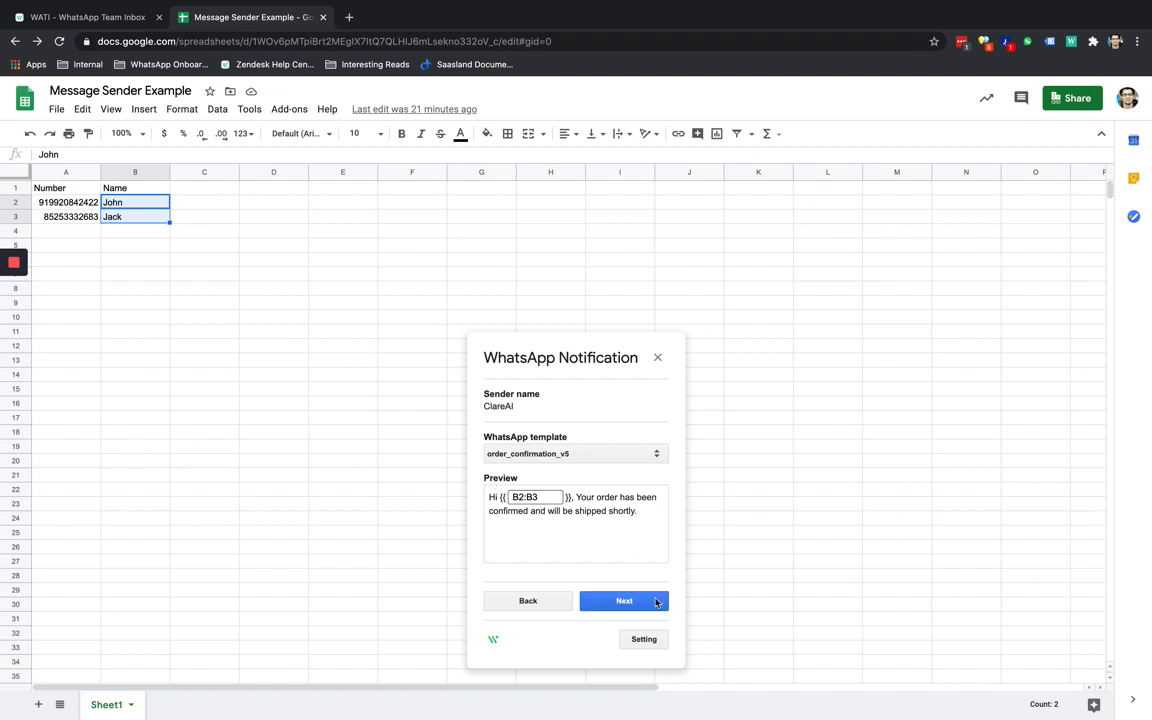
left_click(624, 600)
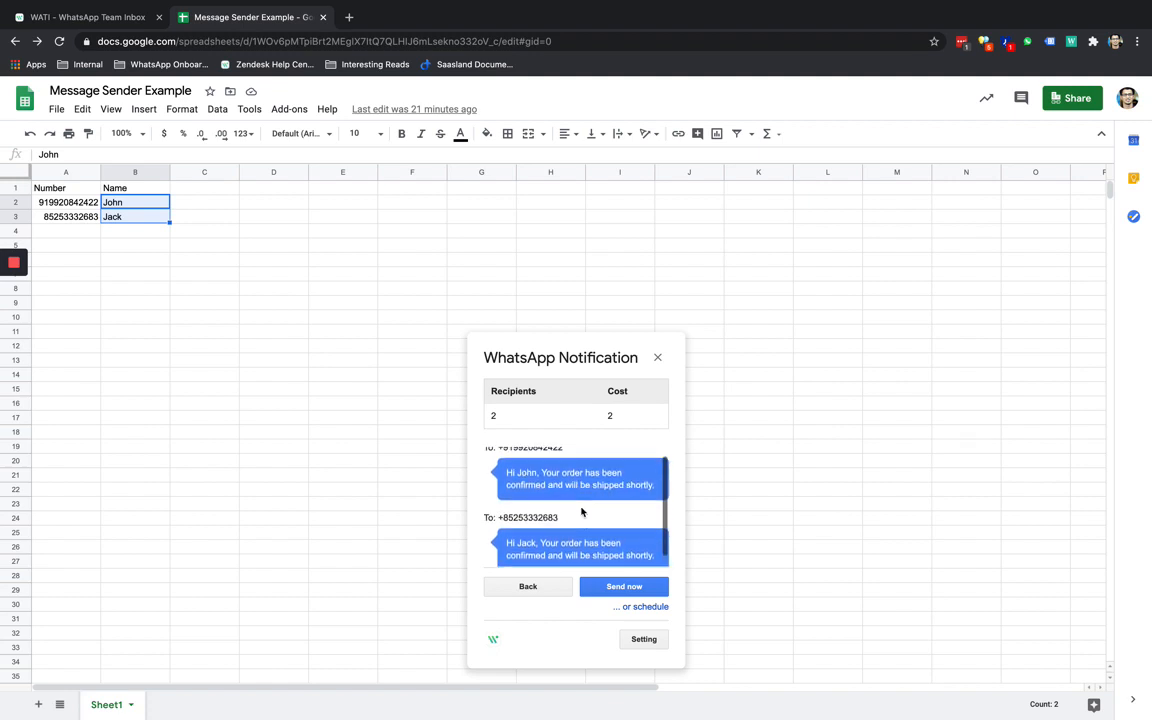
- Send the messages to John and Jack now and view the broadcast's delivery details in WATI
left_click(624, 588)
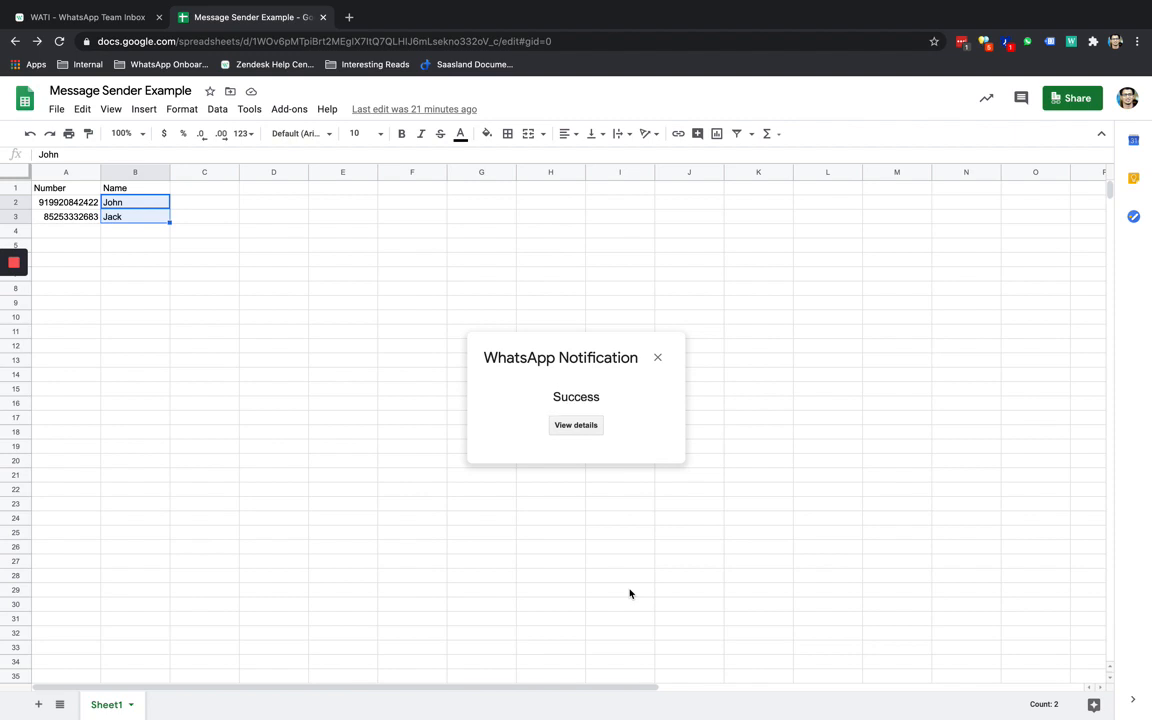
mouse_move(510, 428)
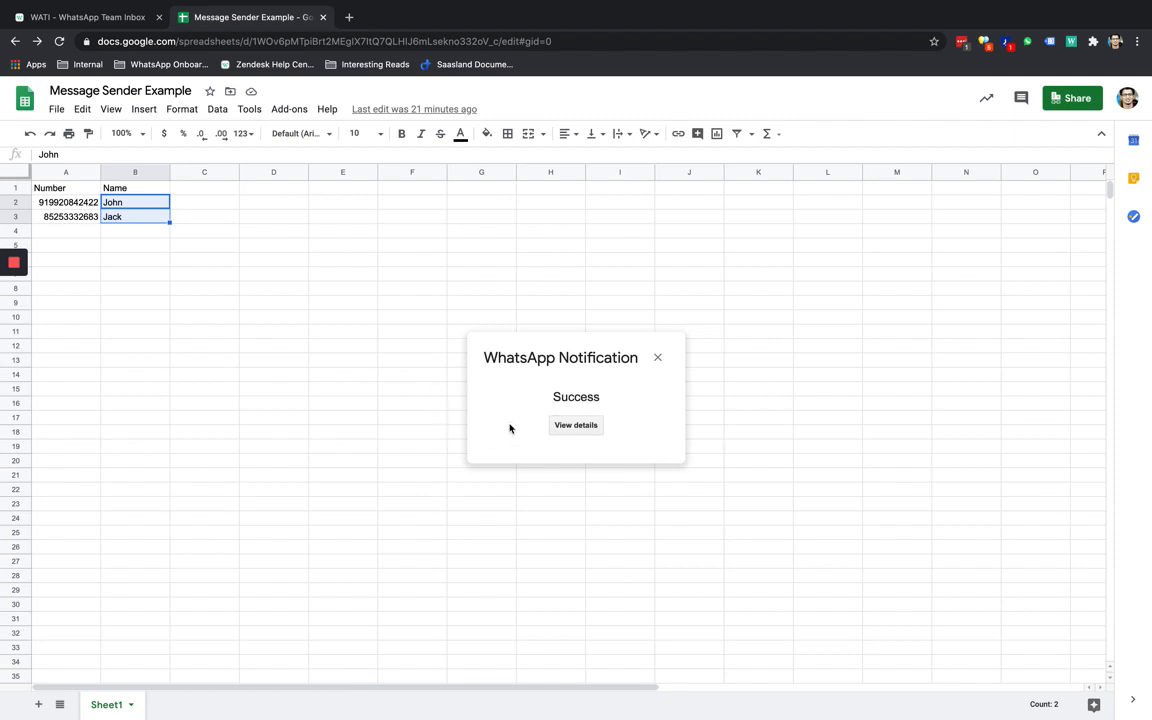
mouse_move(576, 424)
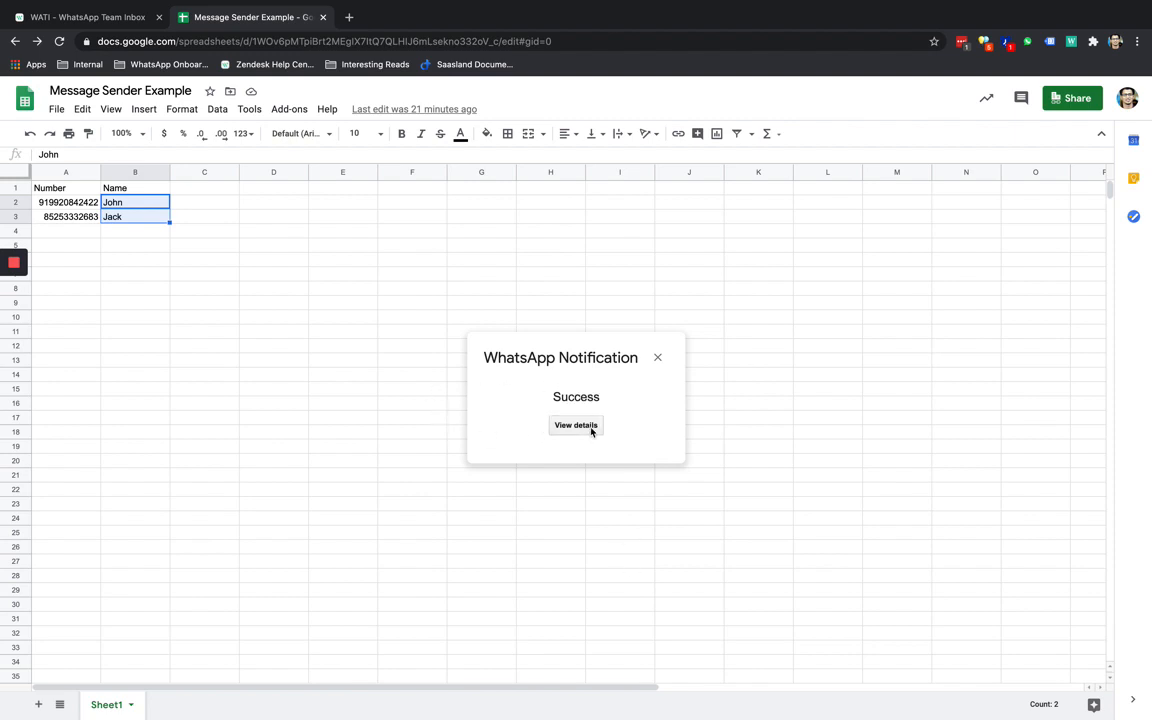
left_click(576, 424)
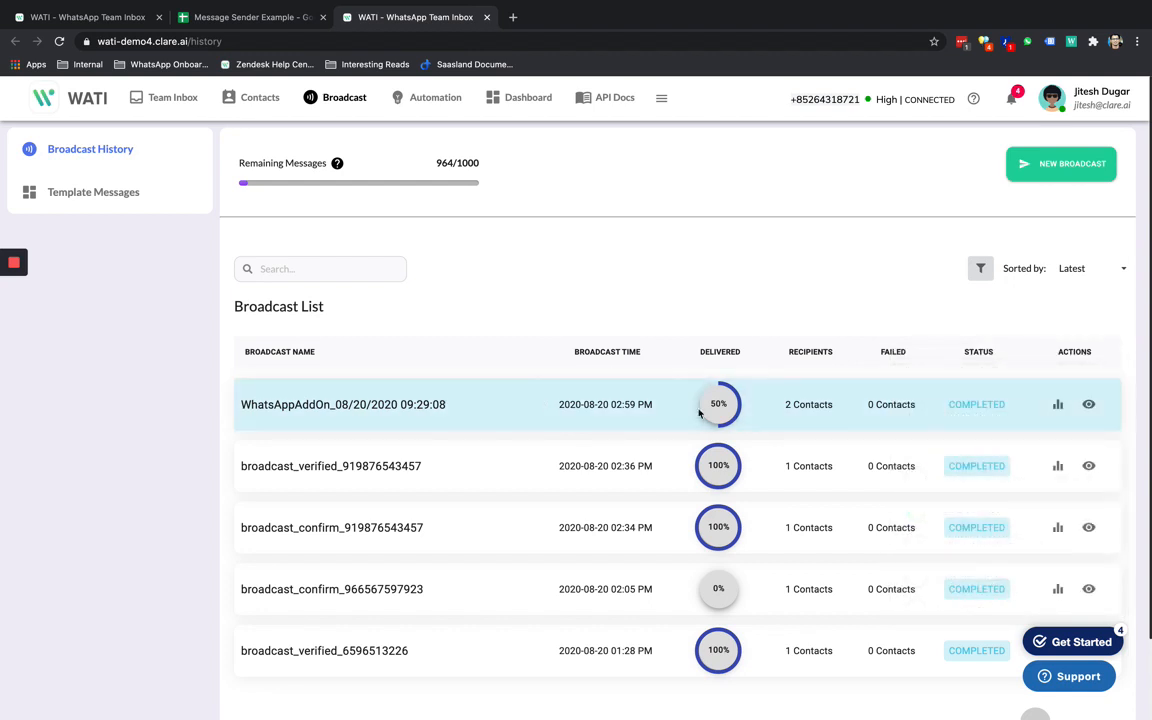
mouse_move(1056, 404)
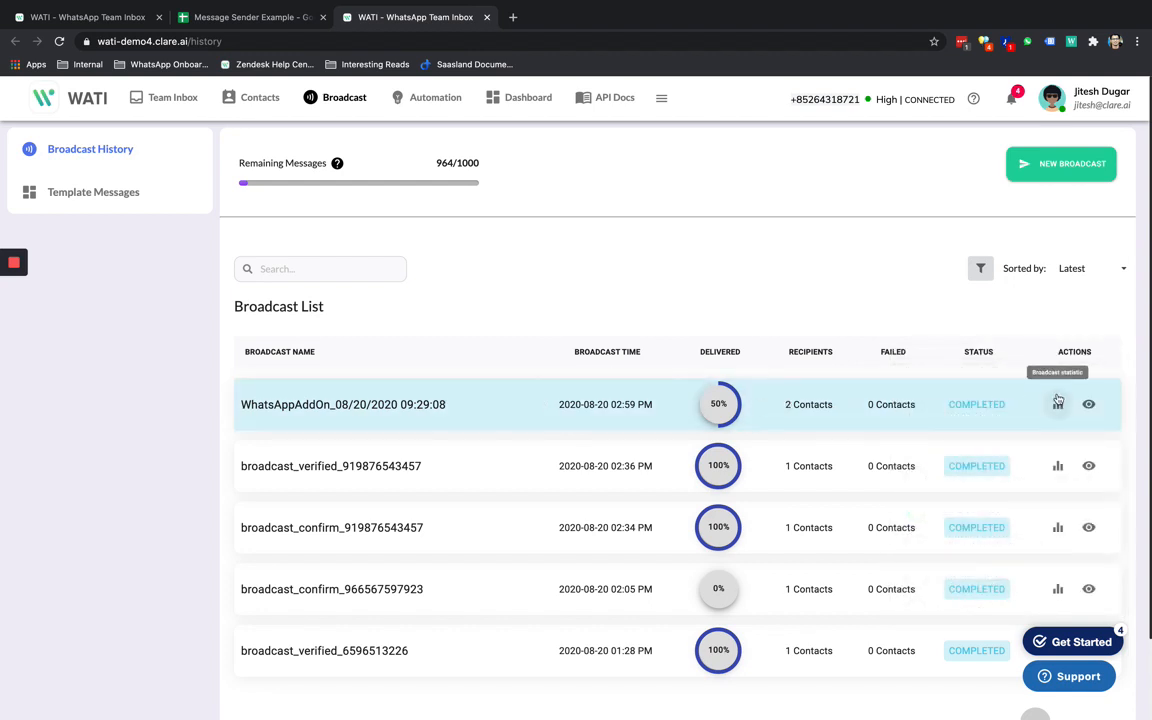
left_click(1056, 404)
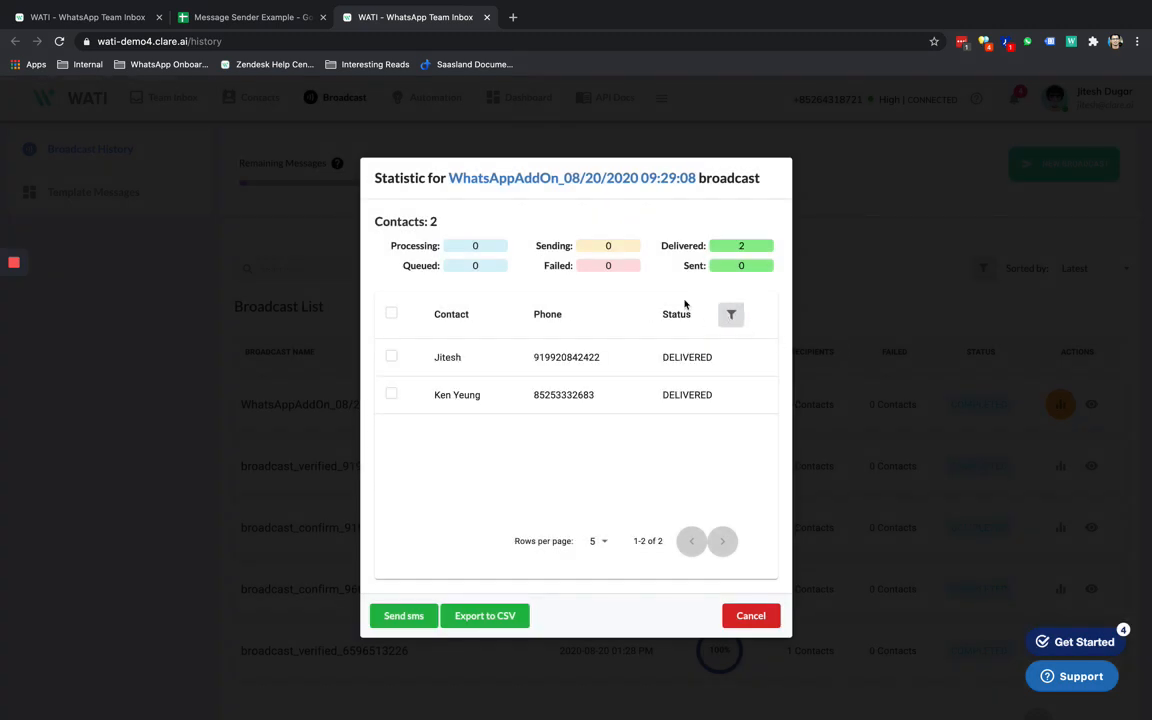
mouse_move(728, 580)
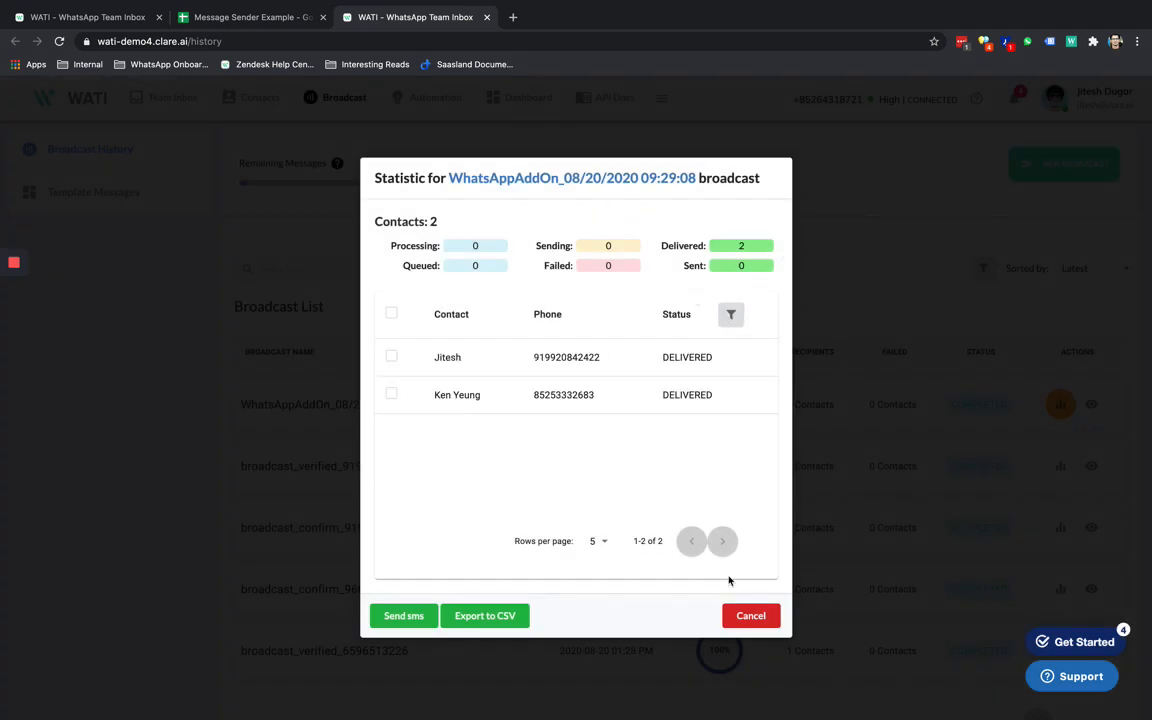
left_click(750, 616)
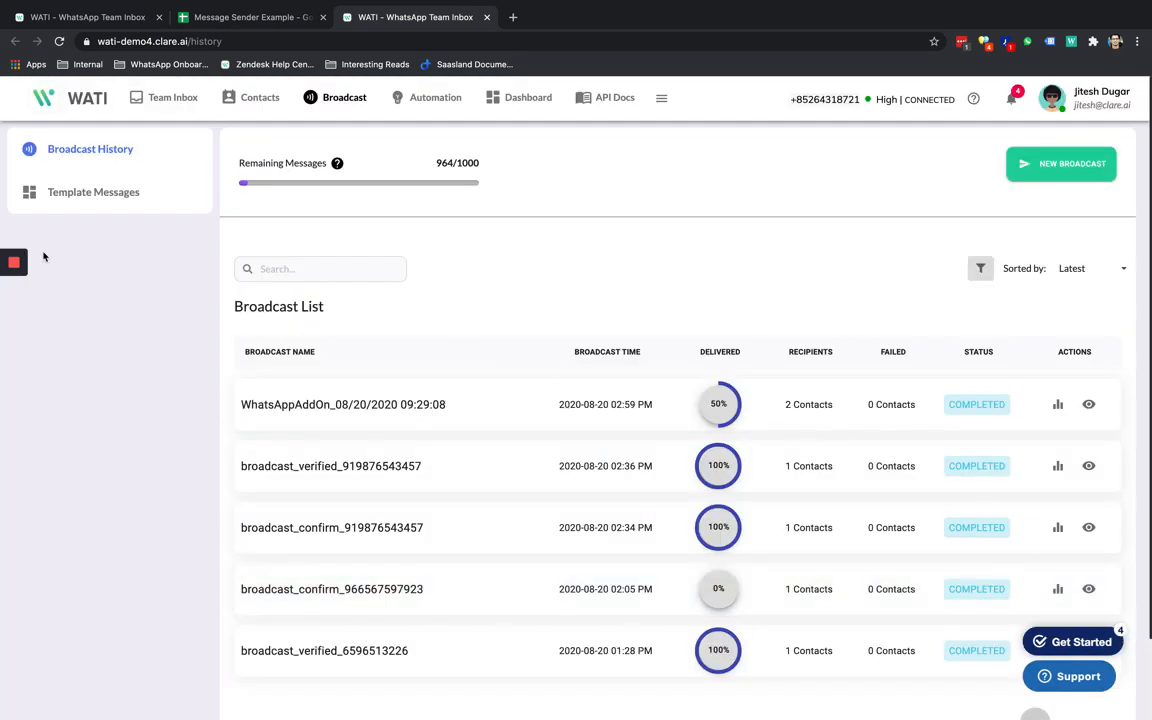